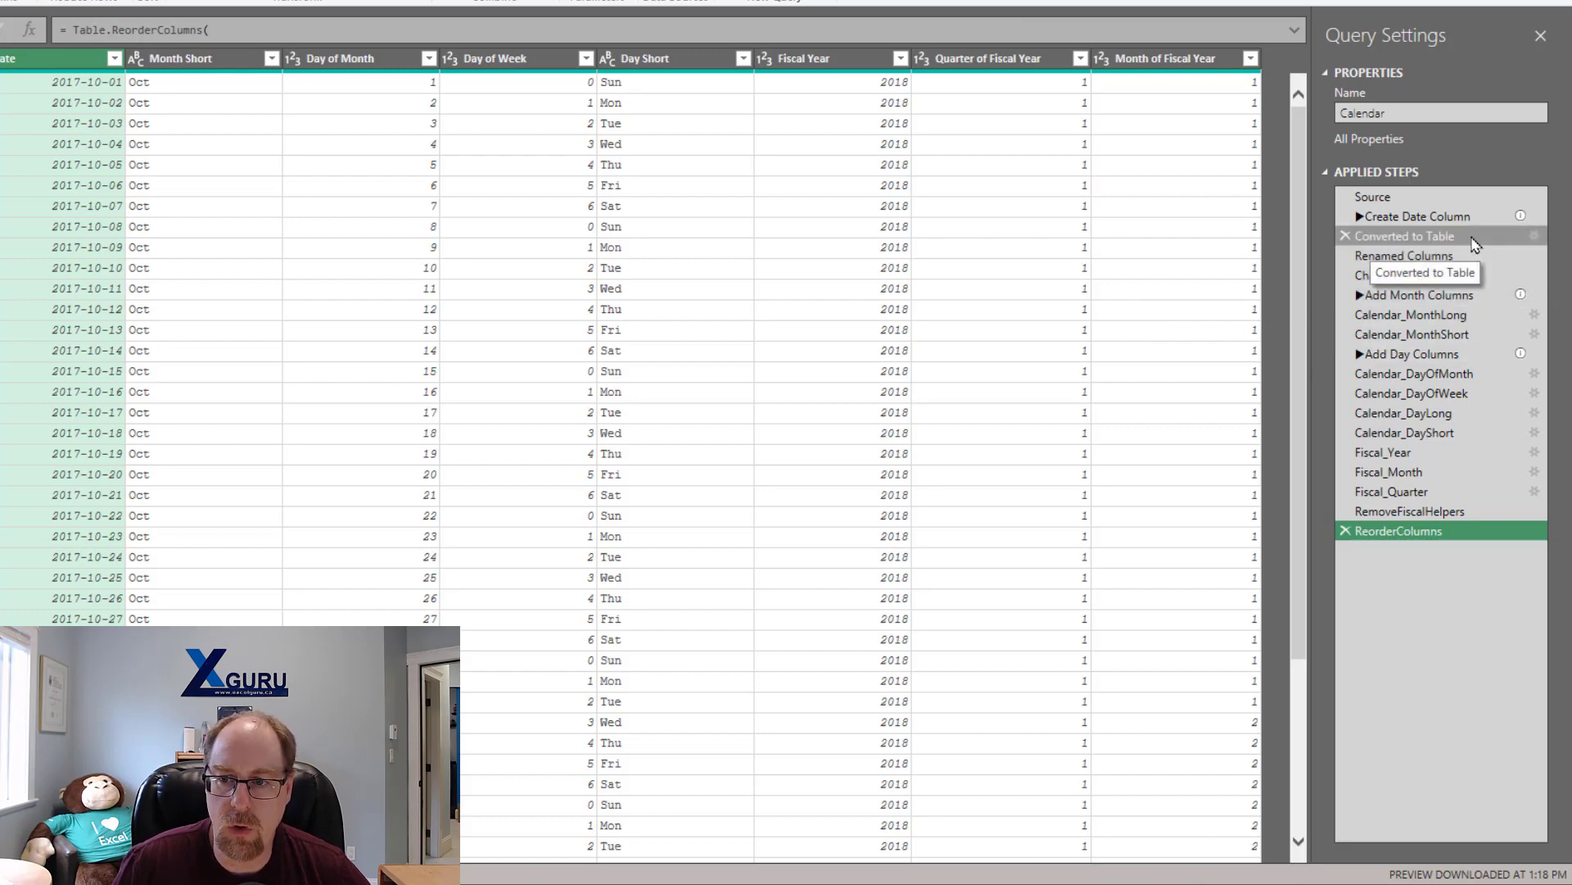
pyautogui.moveTo(1415, 216)
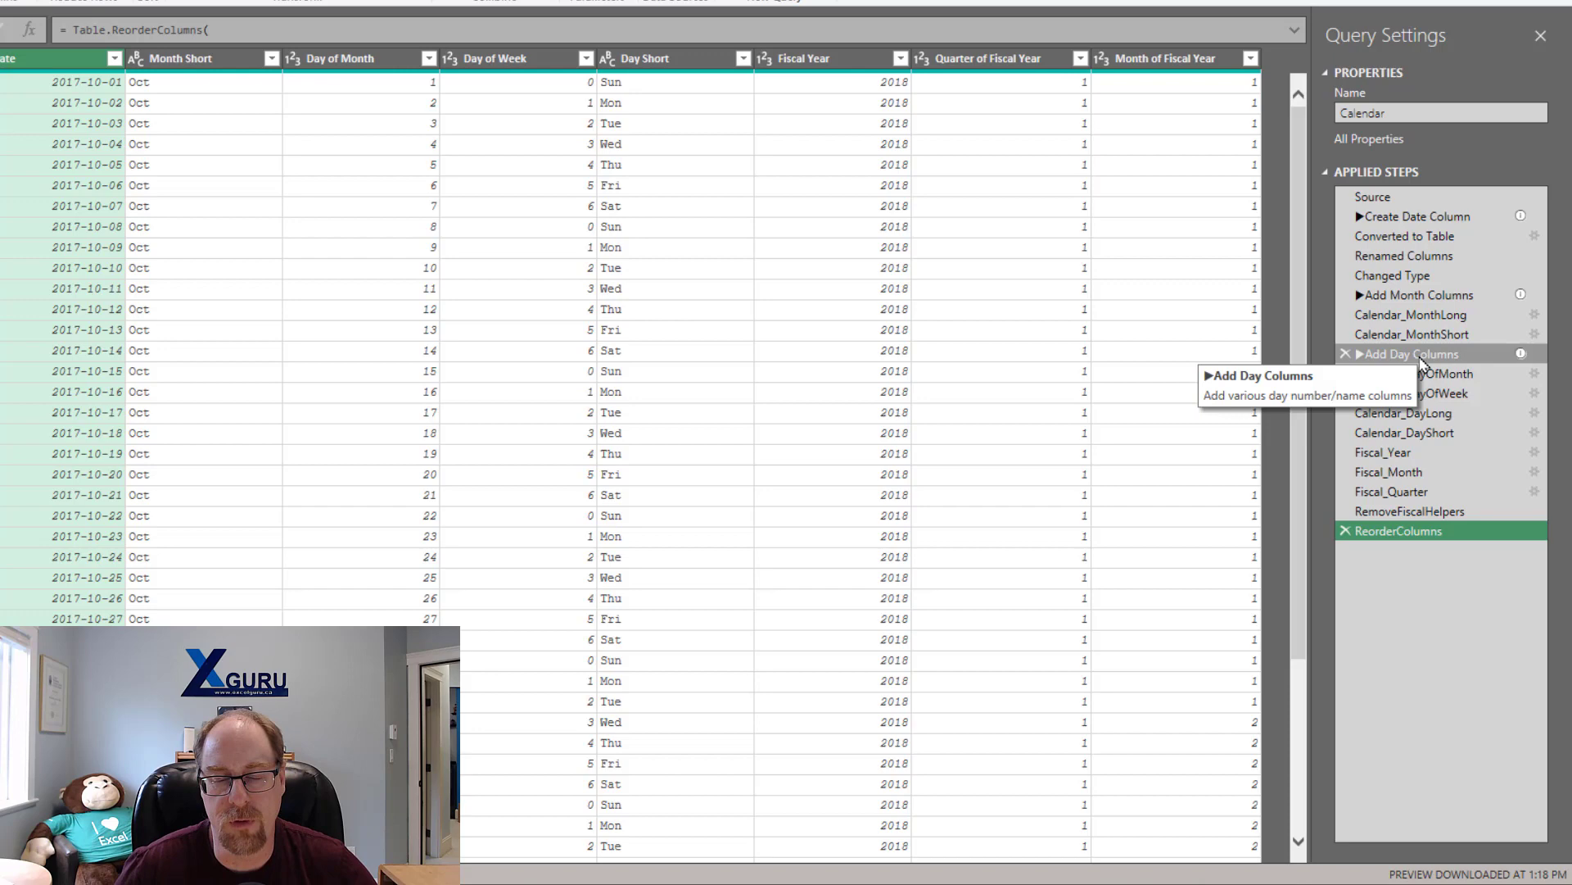
pyautogui.moveTo(1402, 338)
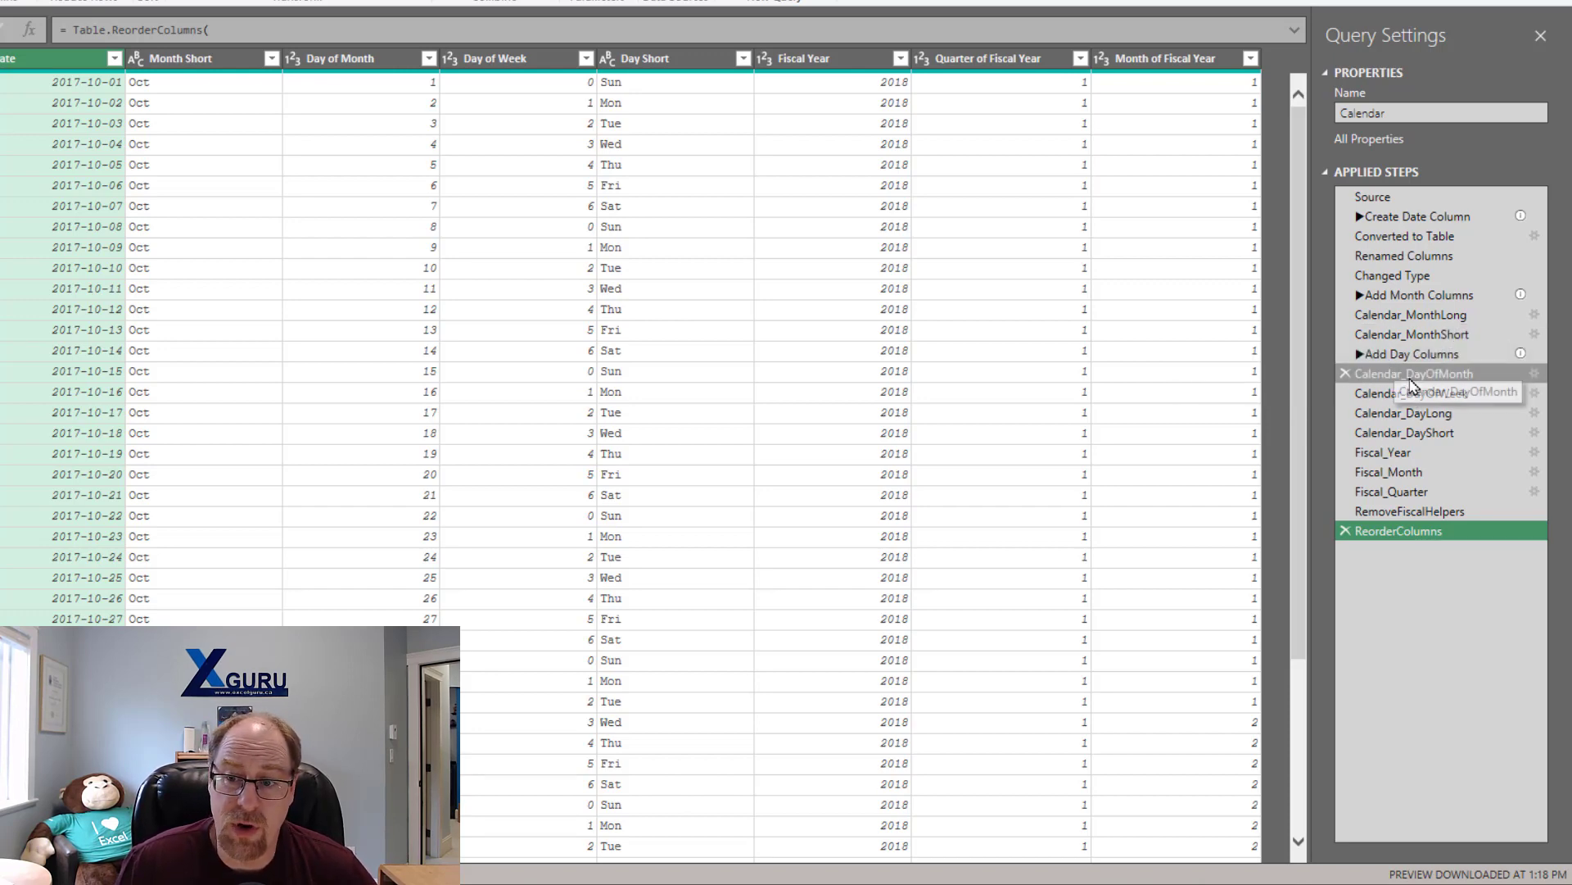
pyautogui.moveTo(1448, 393)
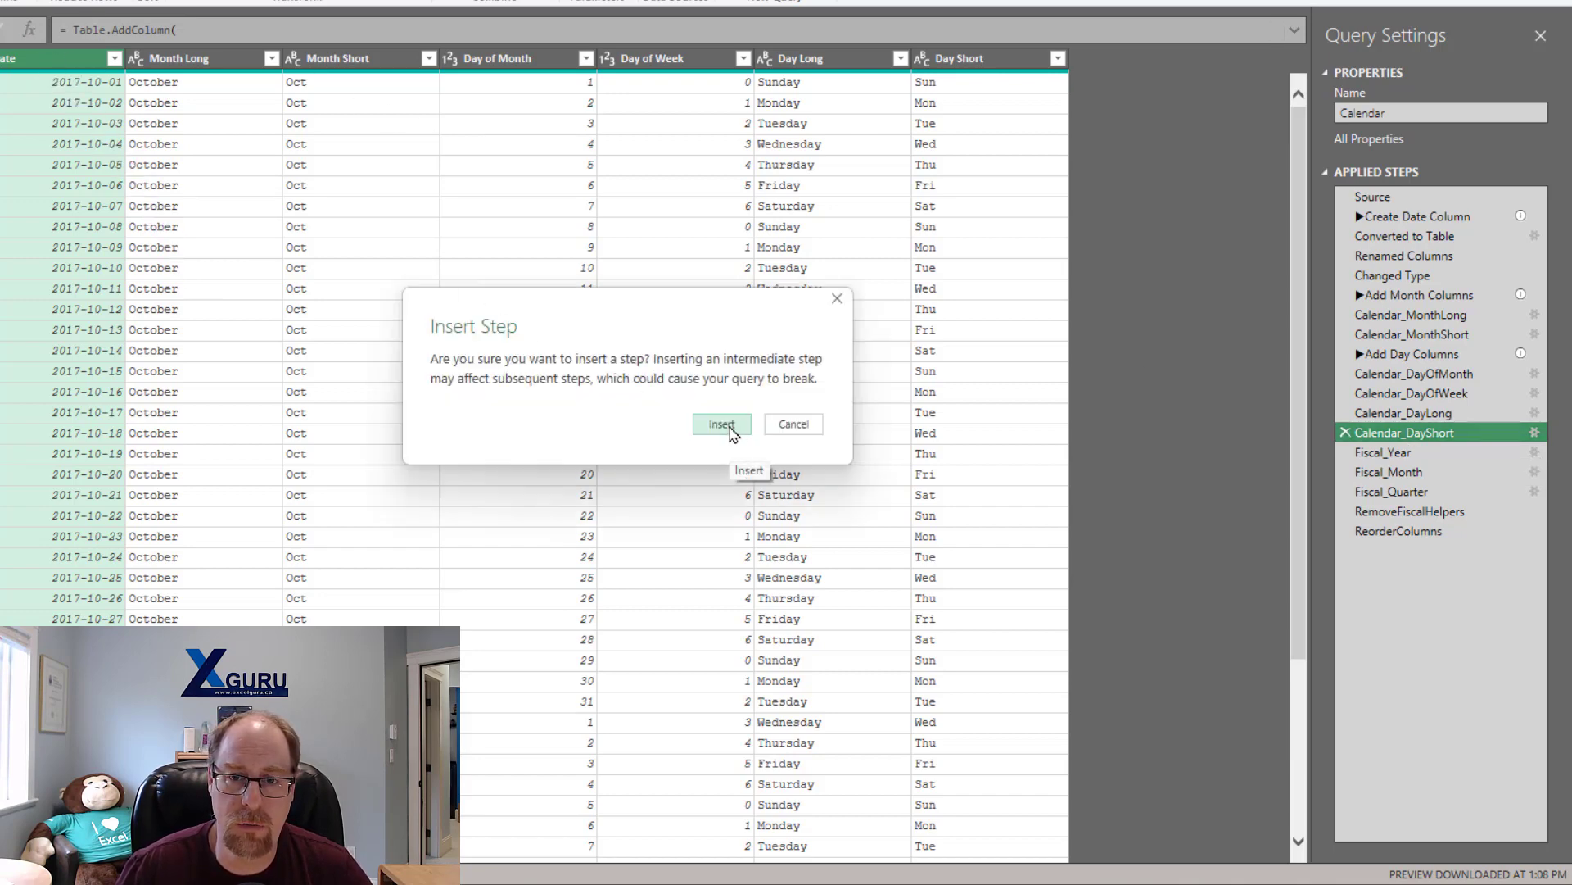
# Insert a new empty Custom1 step after Calendar_DayShort and select it
pyautogui.click(721, 423)
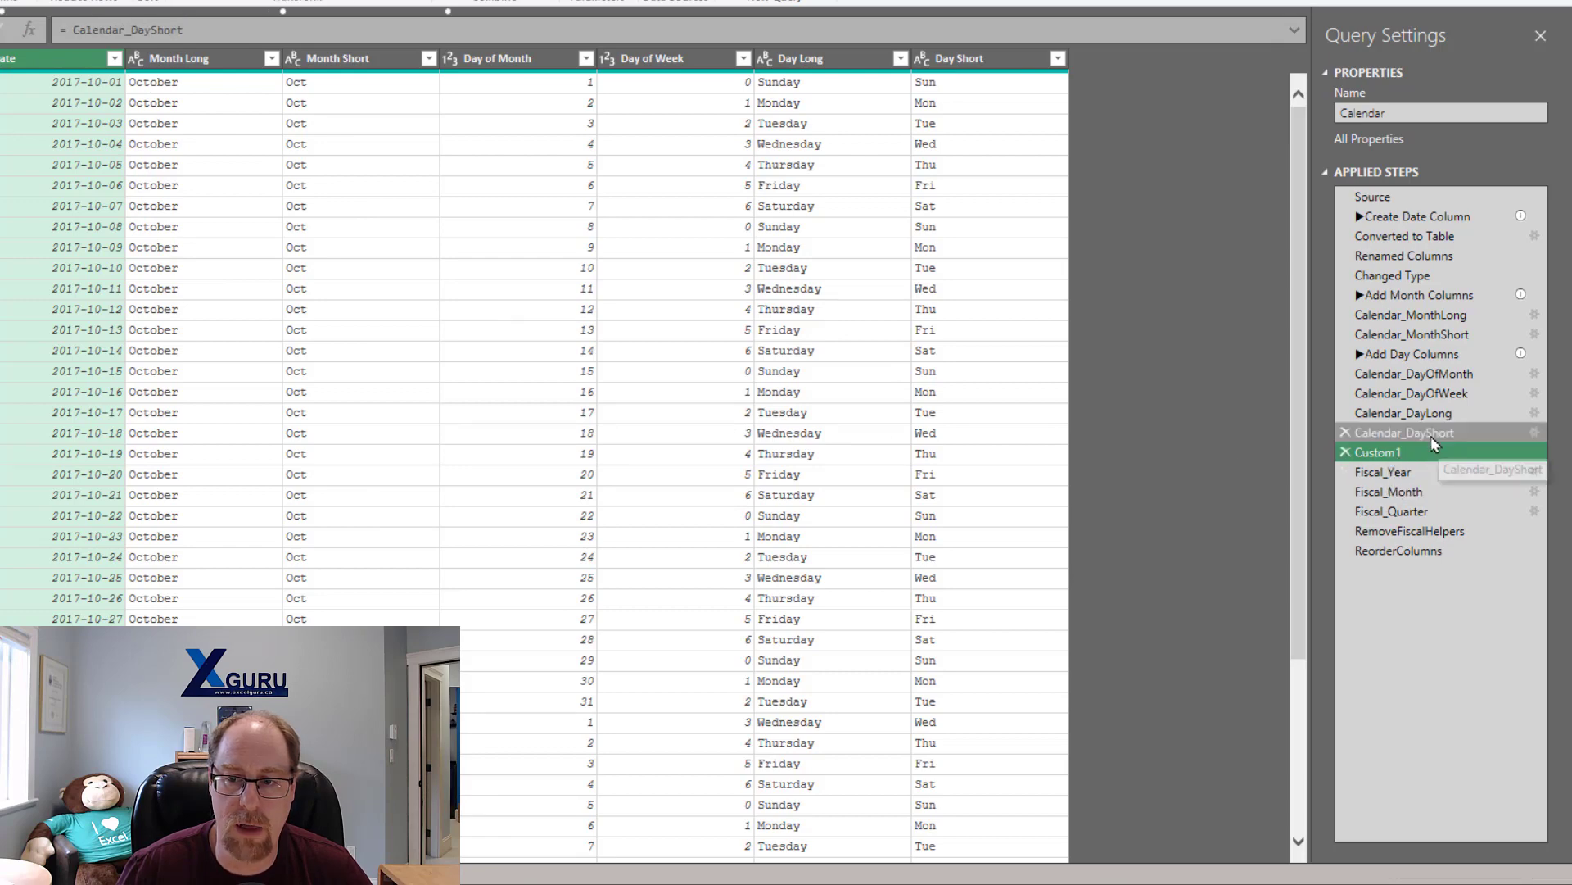
pyautogui.click(1379, 452)
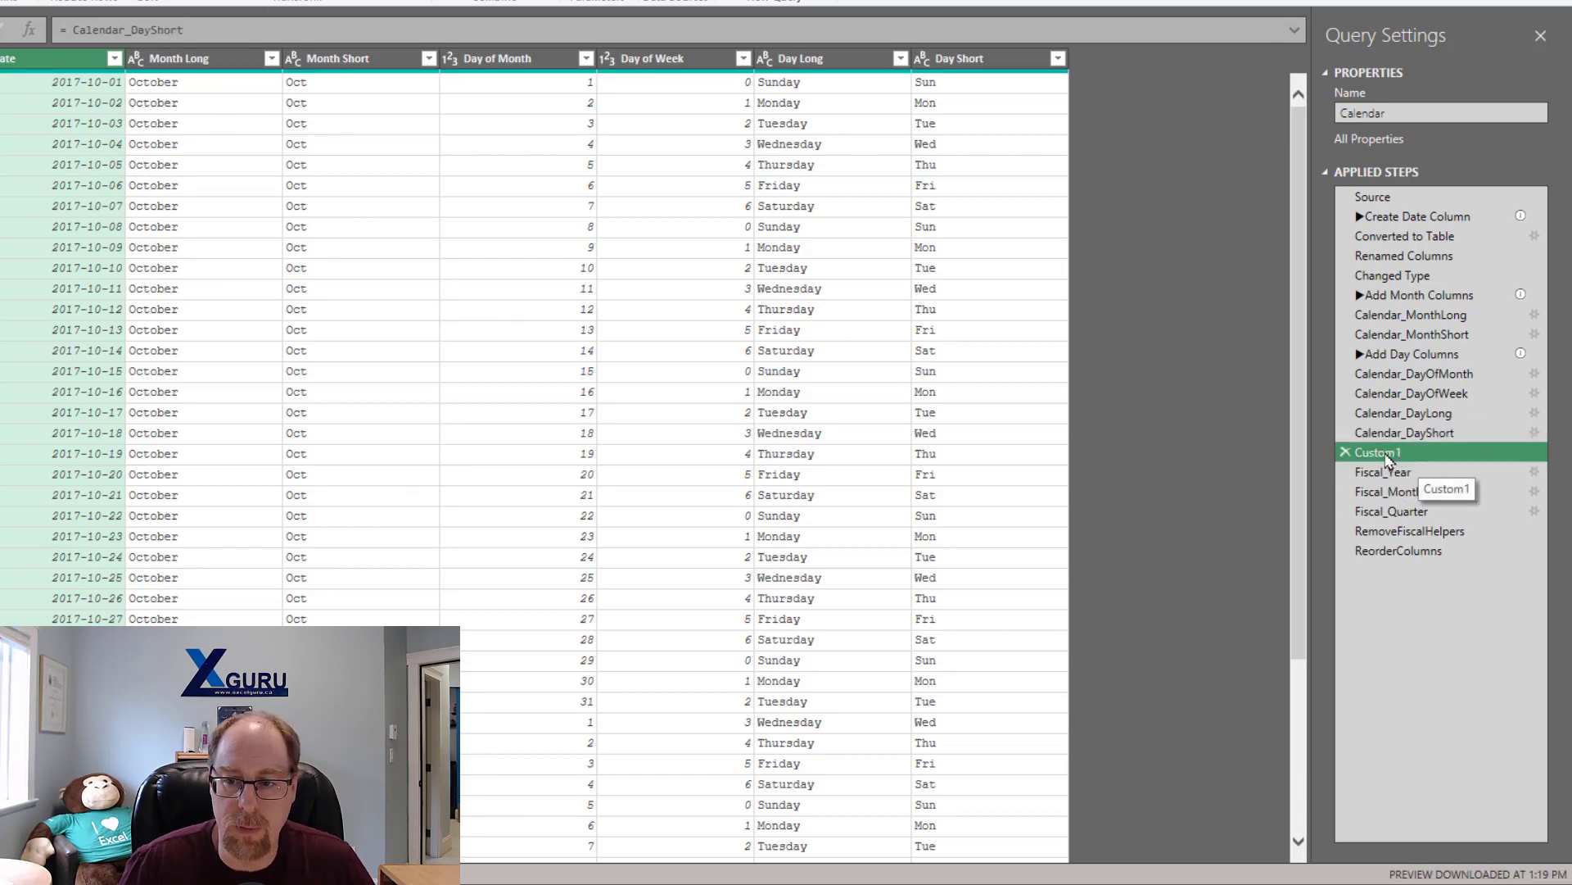
# Rename Custom1 starting with the ▶ play-arrow emoji from the symbol picker
pyautogui.rightClick(1379, 452)
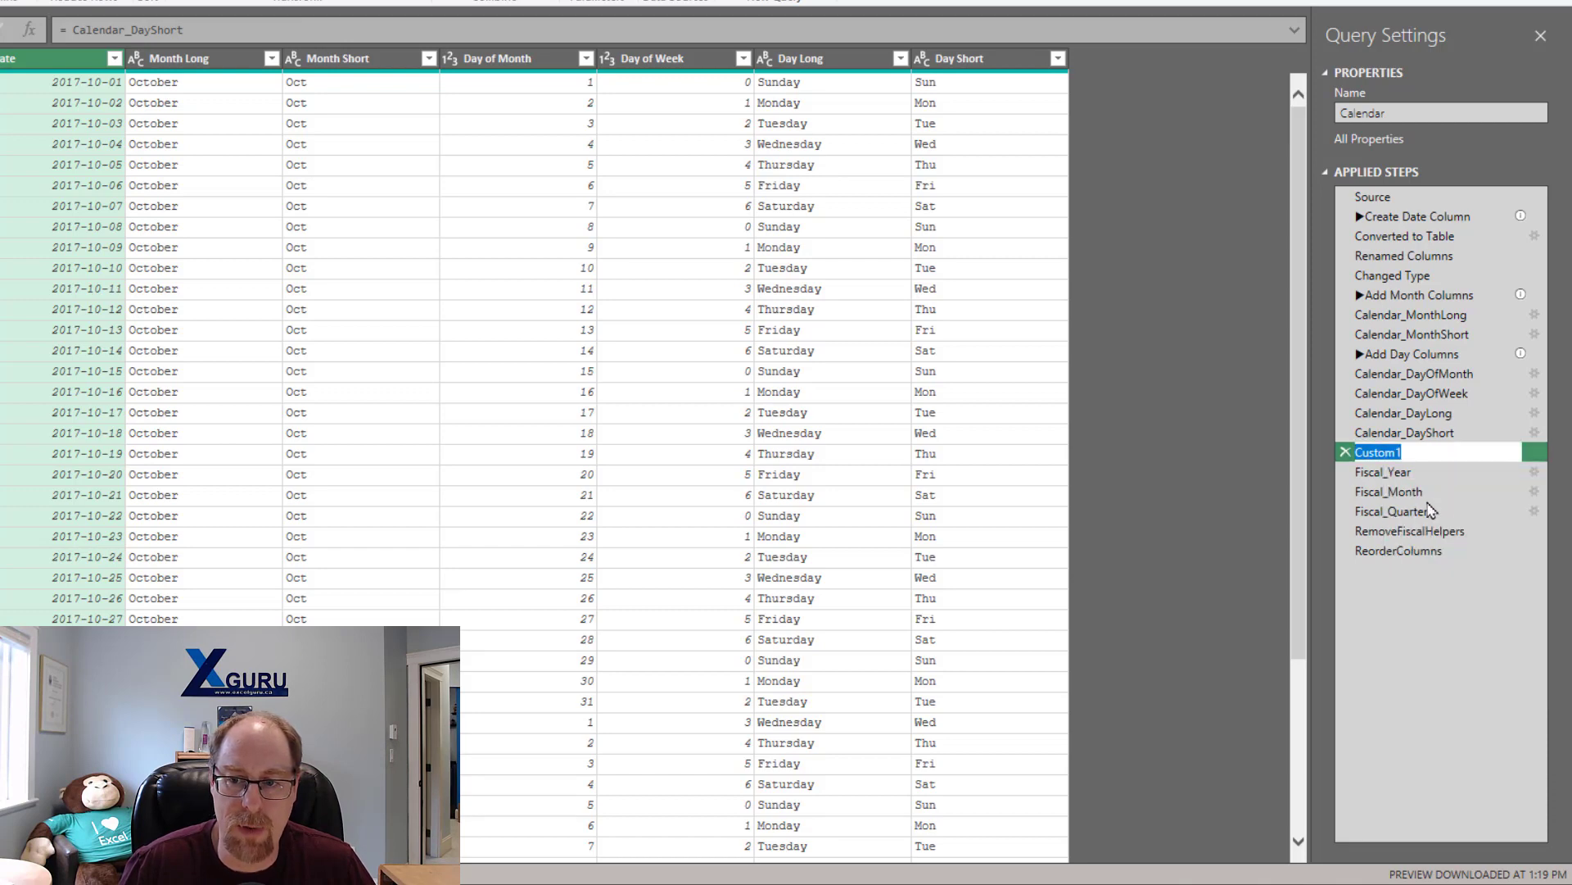
pyautogui.moveTo(1408, 513)
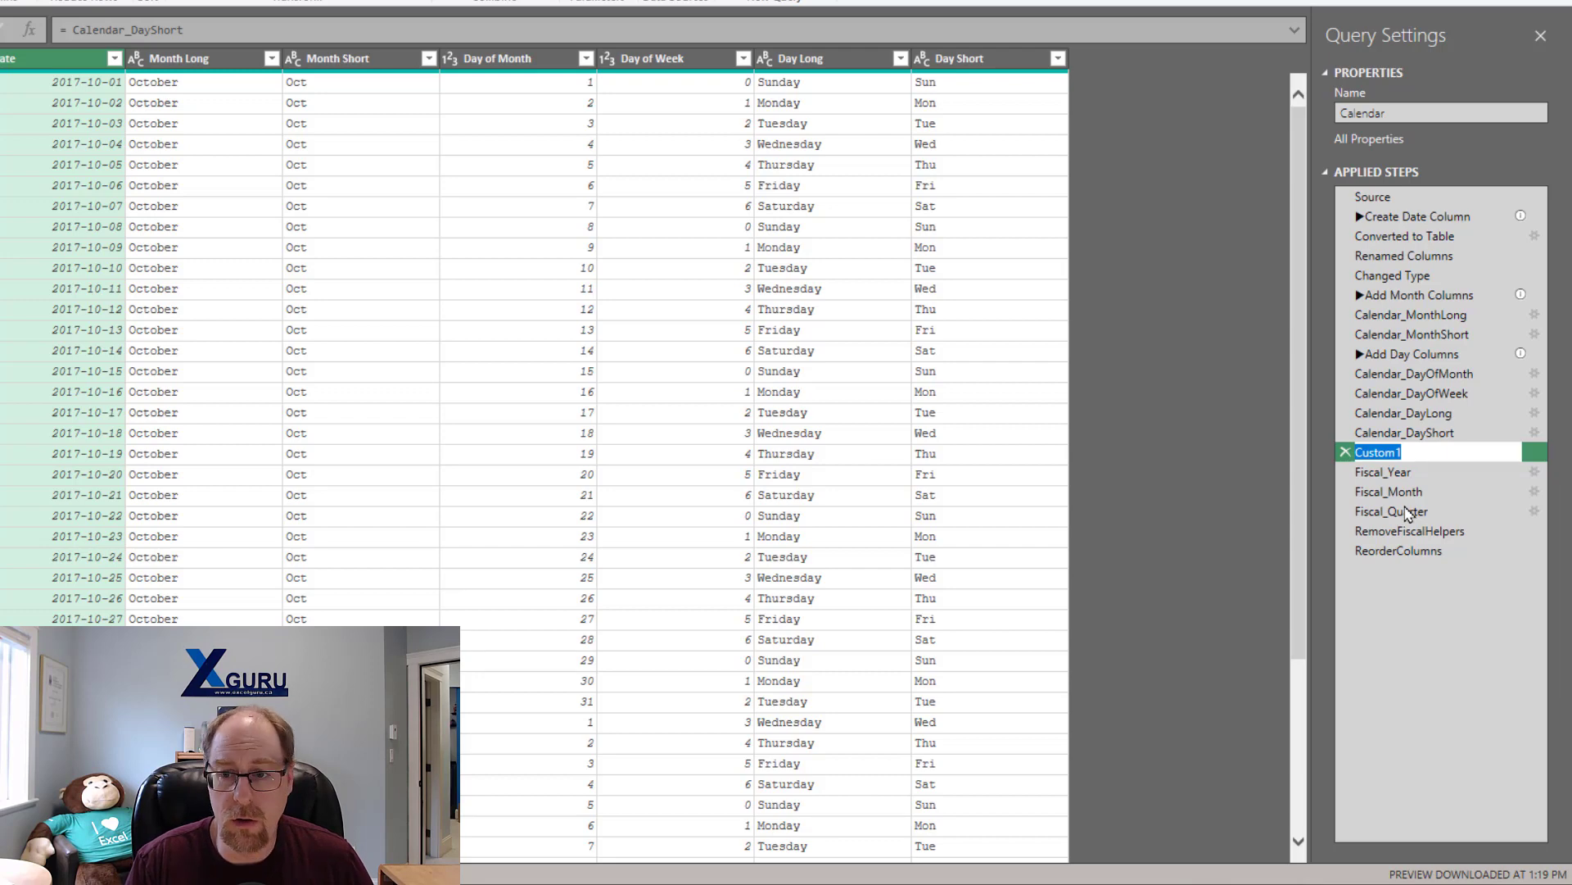
pyautogui.press('Win+.')
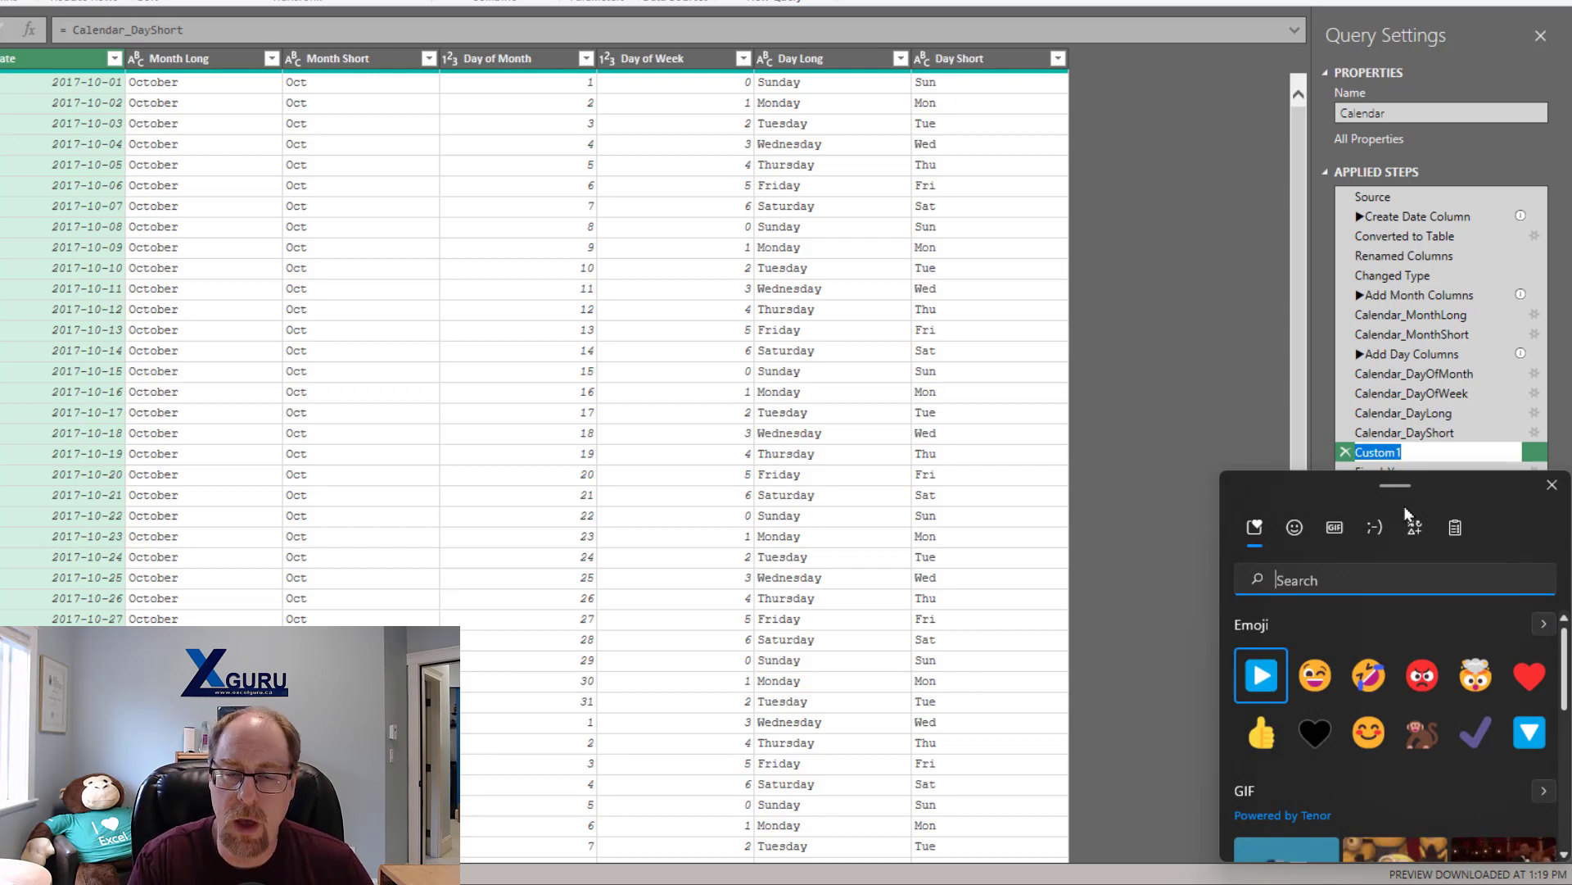
pyautogui.write('play')
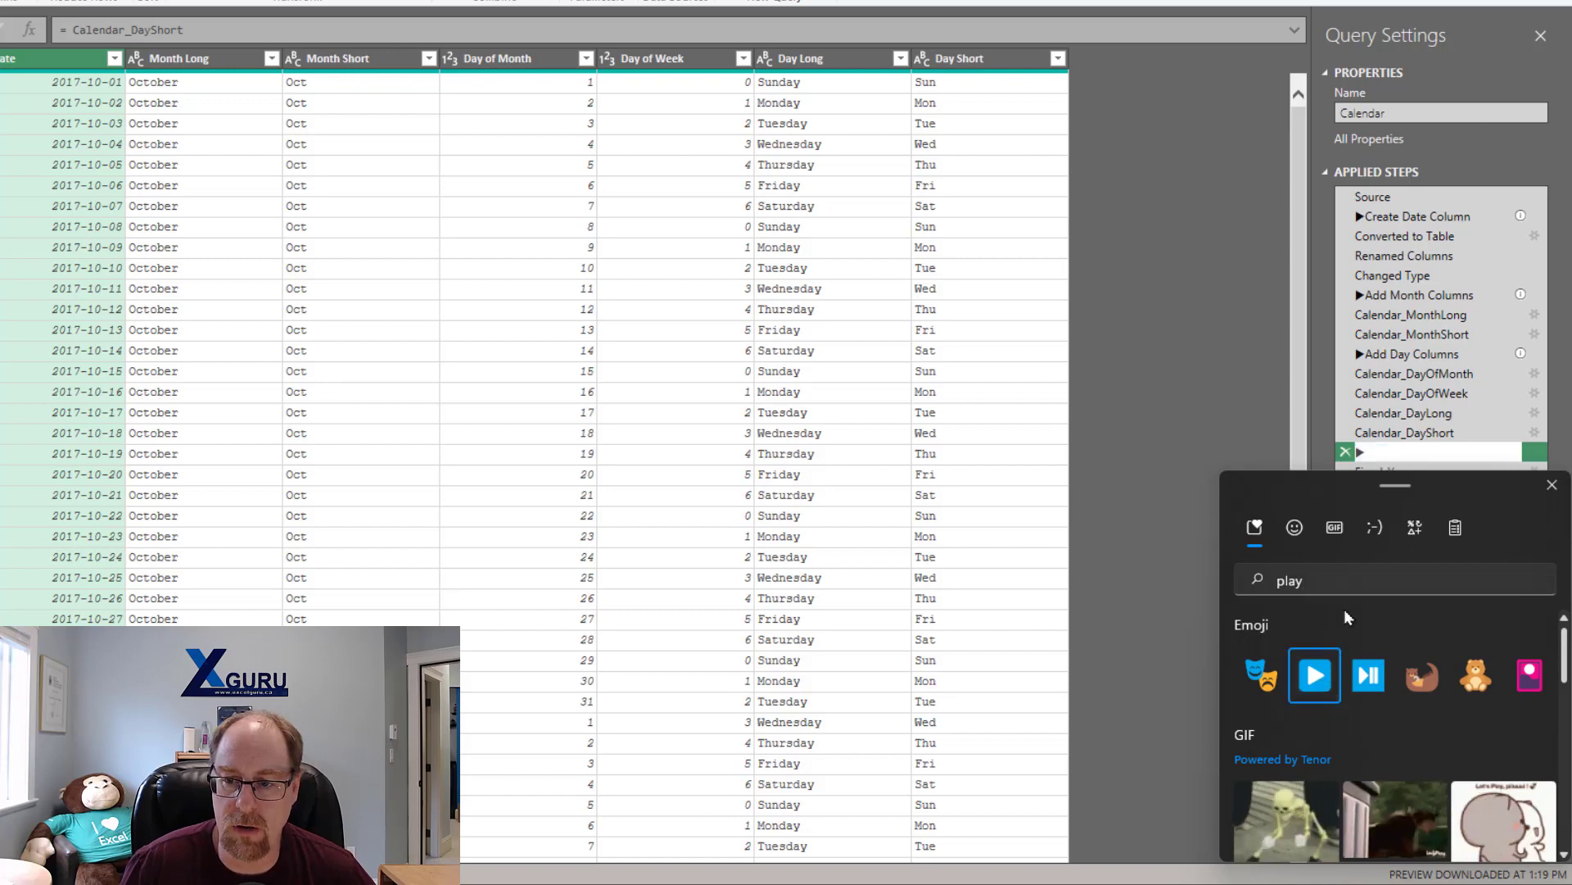
pyautogui.moveTo(1480, 486)
pyautogui.write('Add Fiscal Columns')
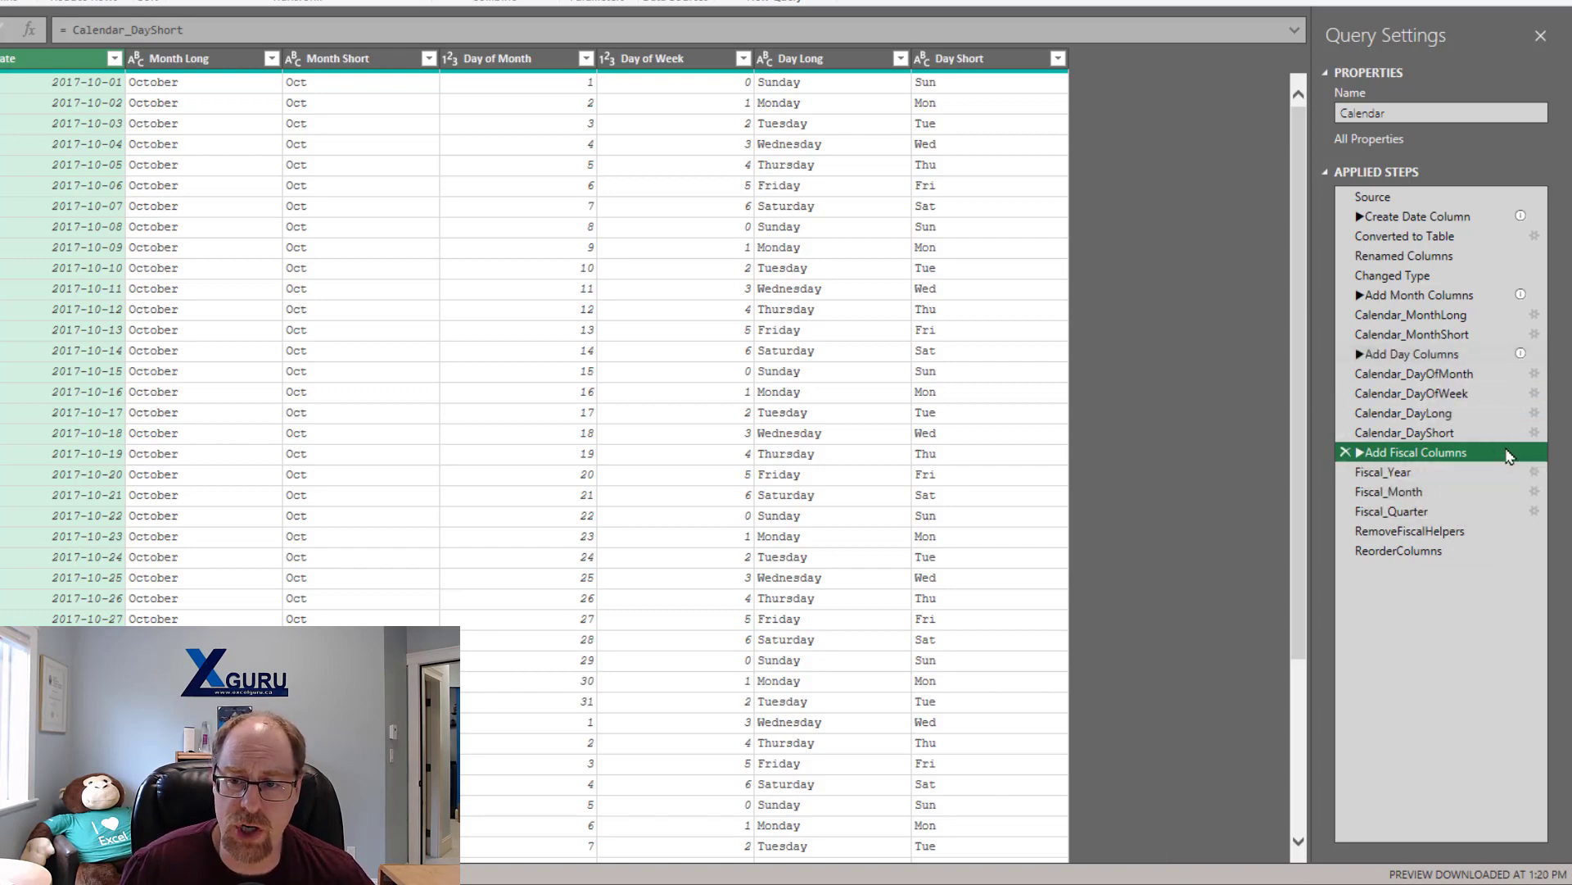
# Describe ▶Add Fiscal Columns as 'Creates columns for each fiscal period' via Step Properties
pyautogui.rightClick(1414, 452)
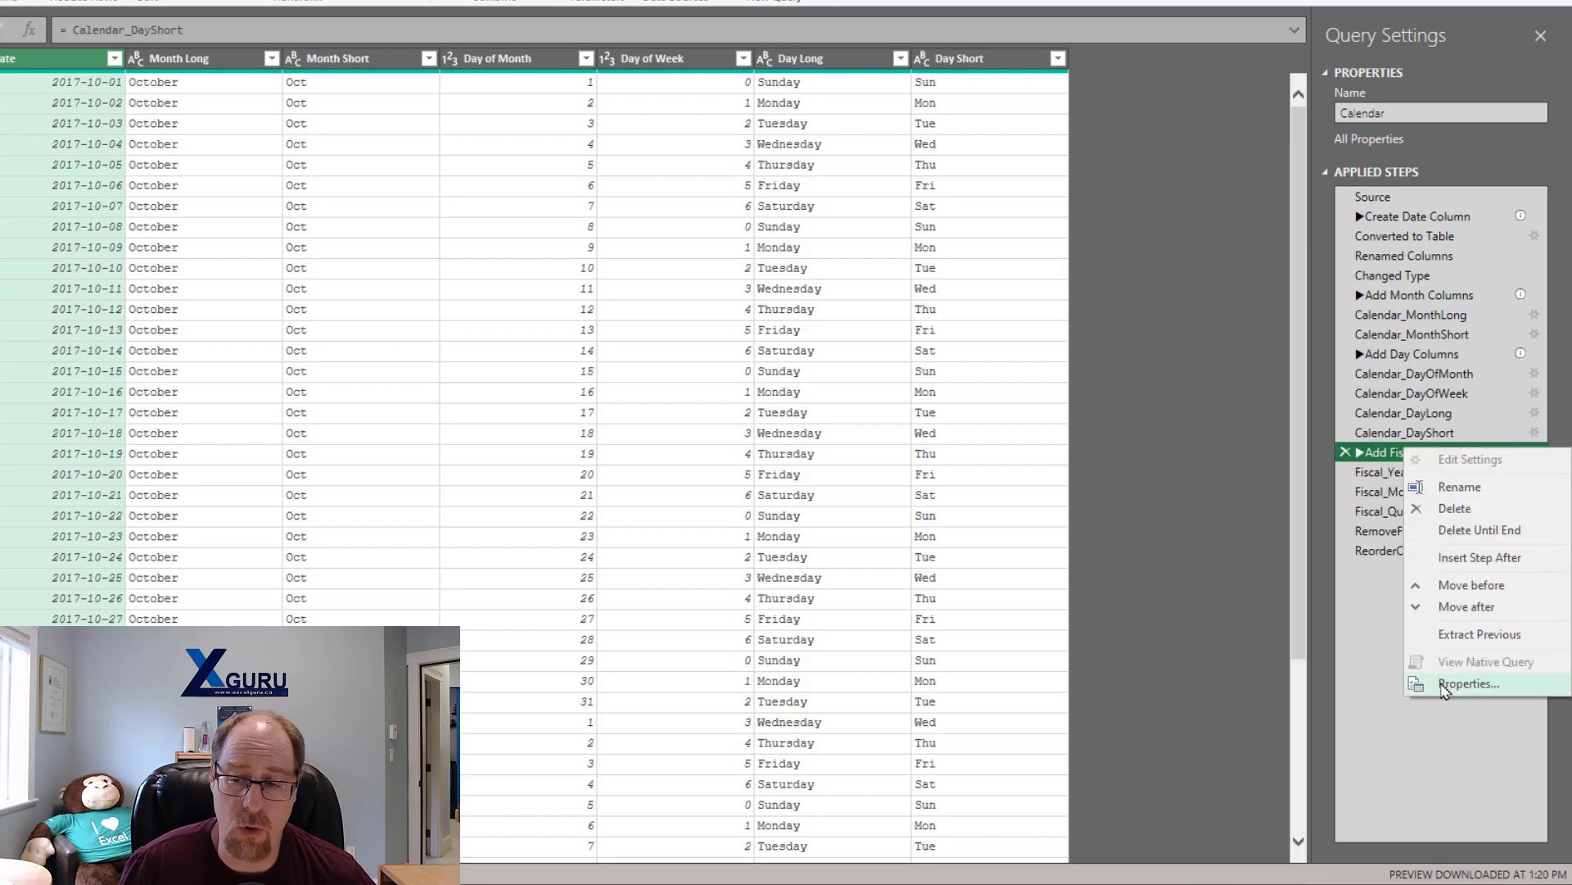
pyautogui.click(1470, 684)
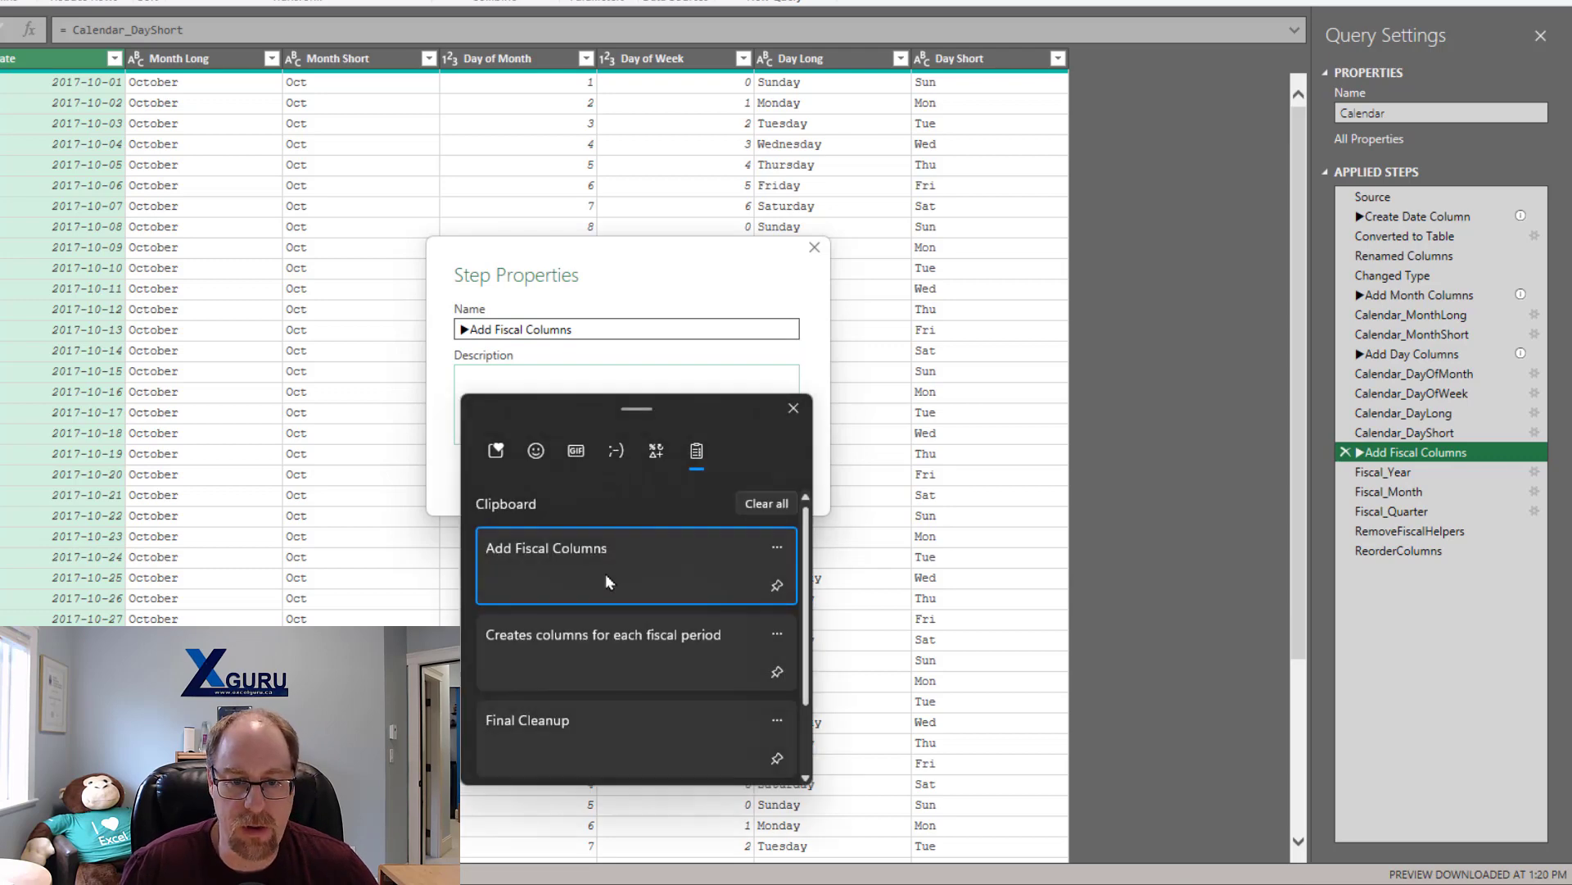
pyautogui.click(603, 636)
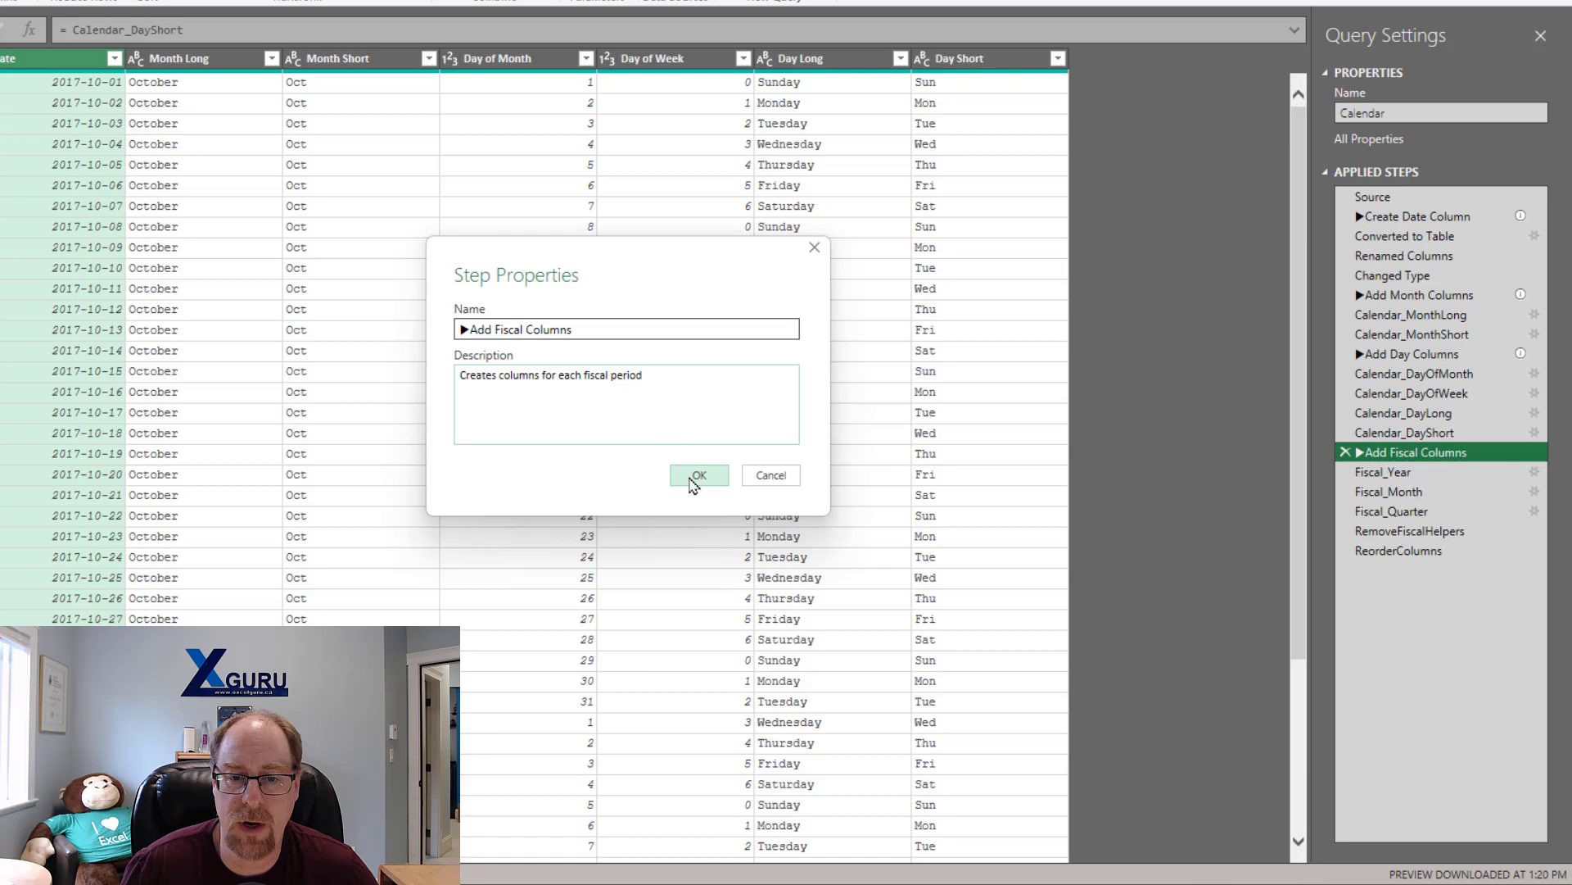
pyautogui.click(698, 475)
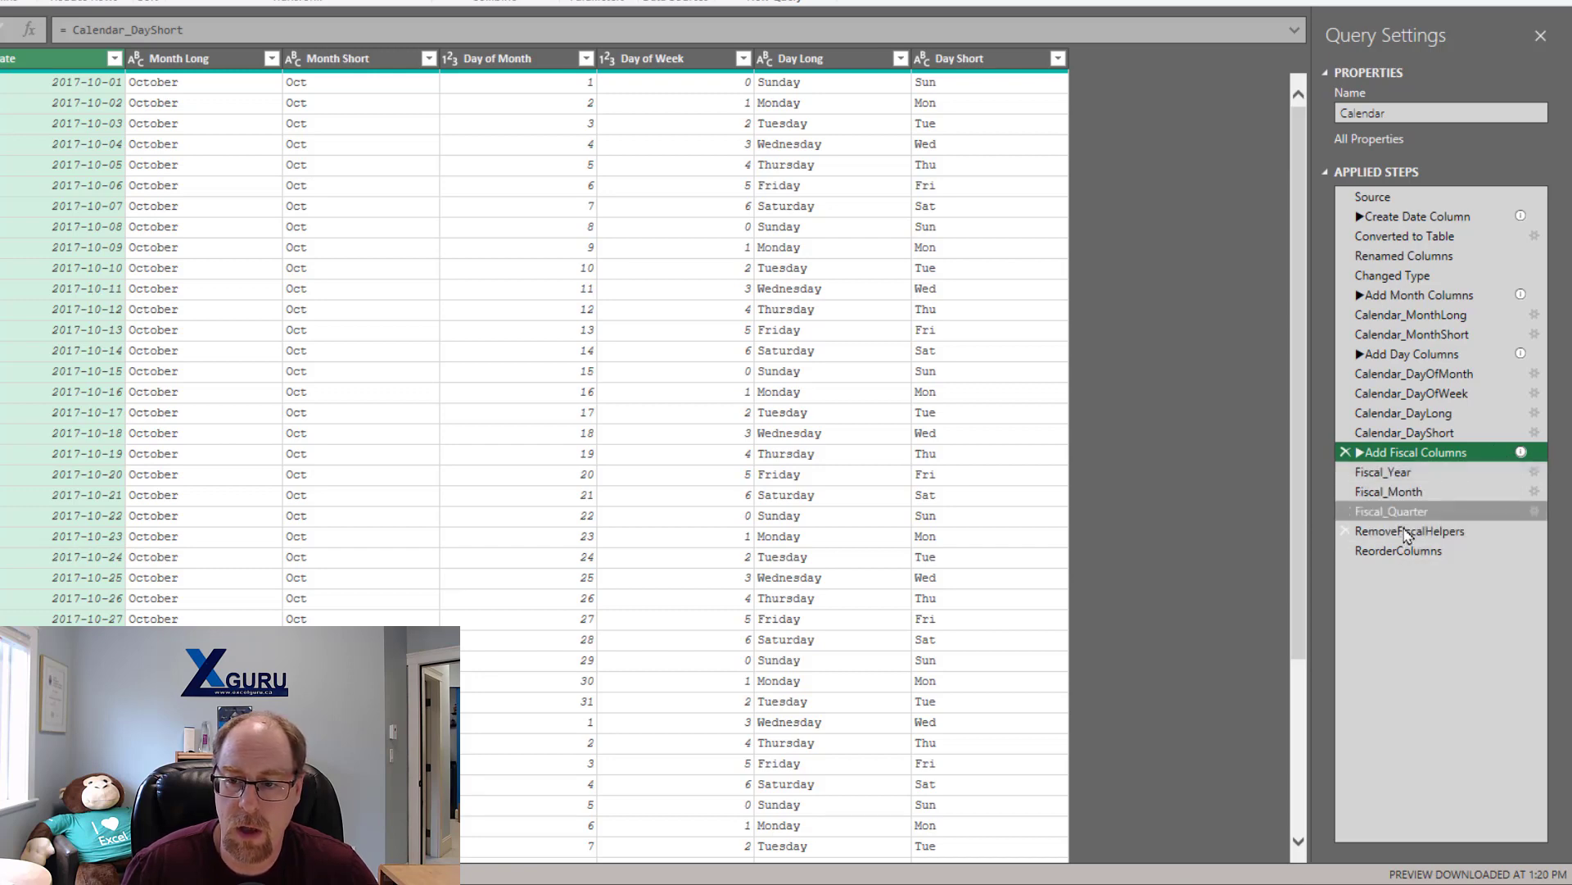
# Select Fiscal_Quarter to insert a new empty step after it
pyautogui.click(1393, 511)
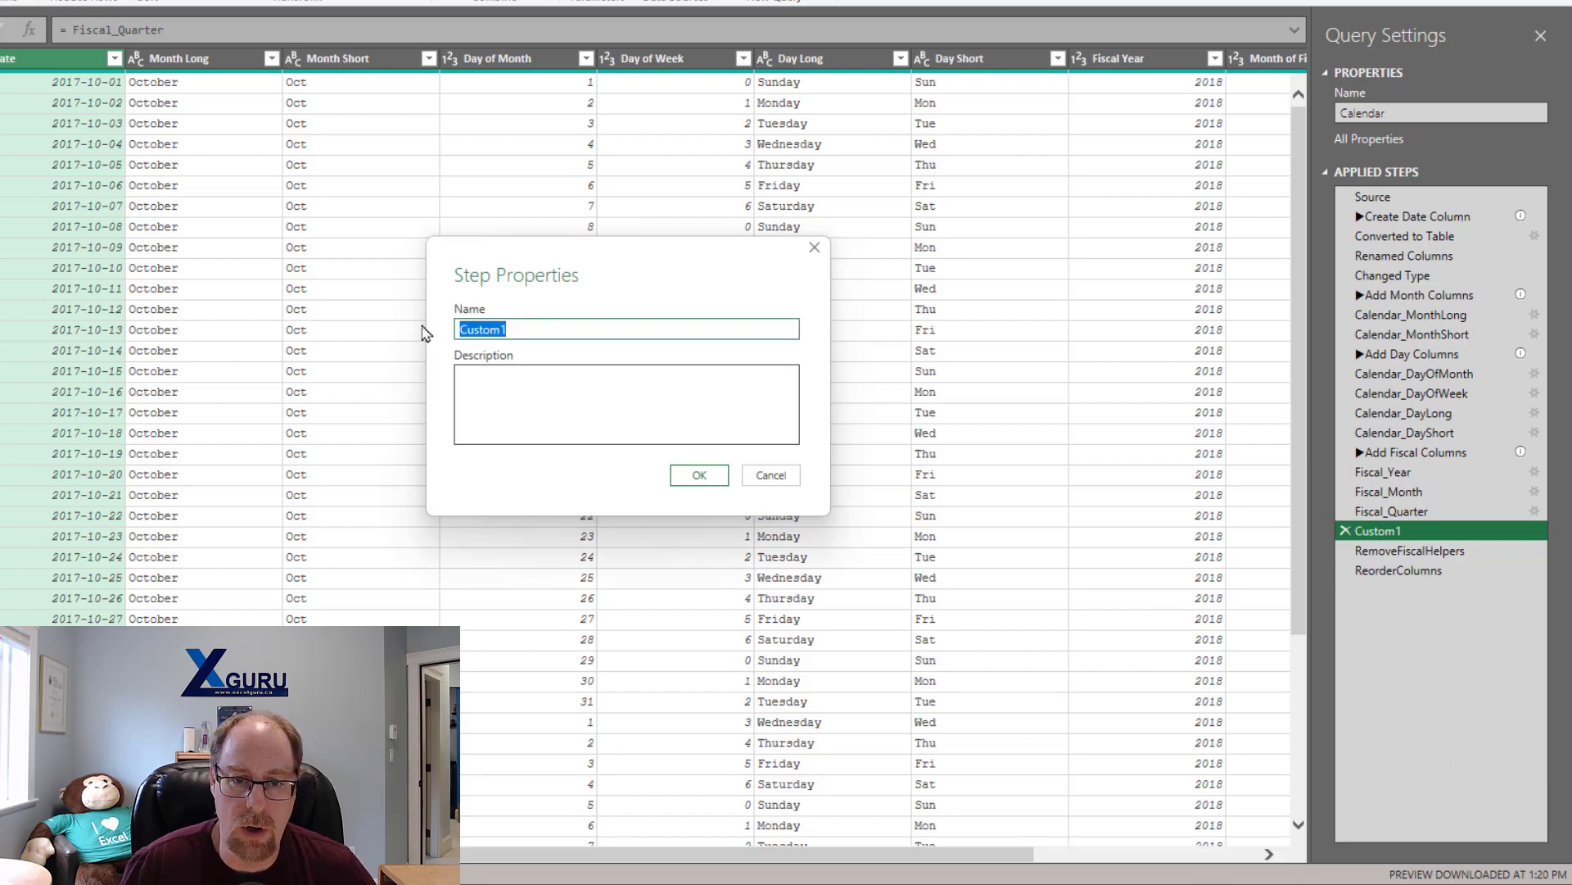
# Name the step ▶Final Cleanup with description 'Remove all unnecesary columns'
pyautogui.press('Win+.')
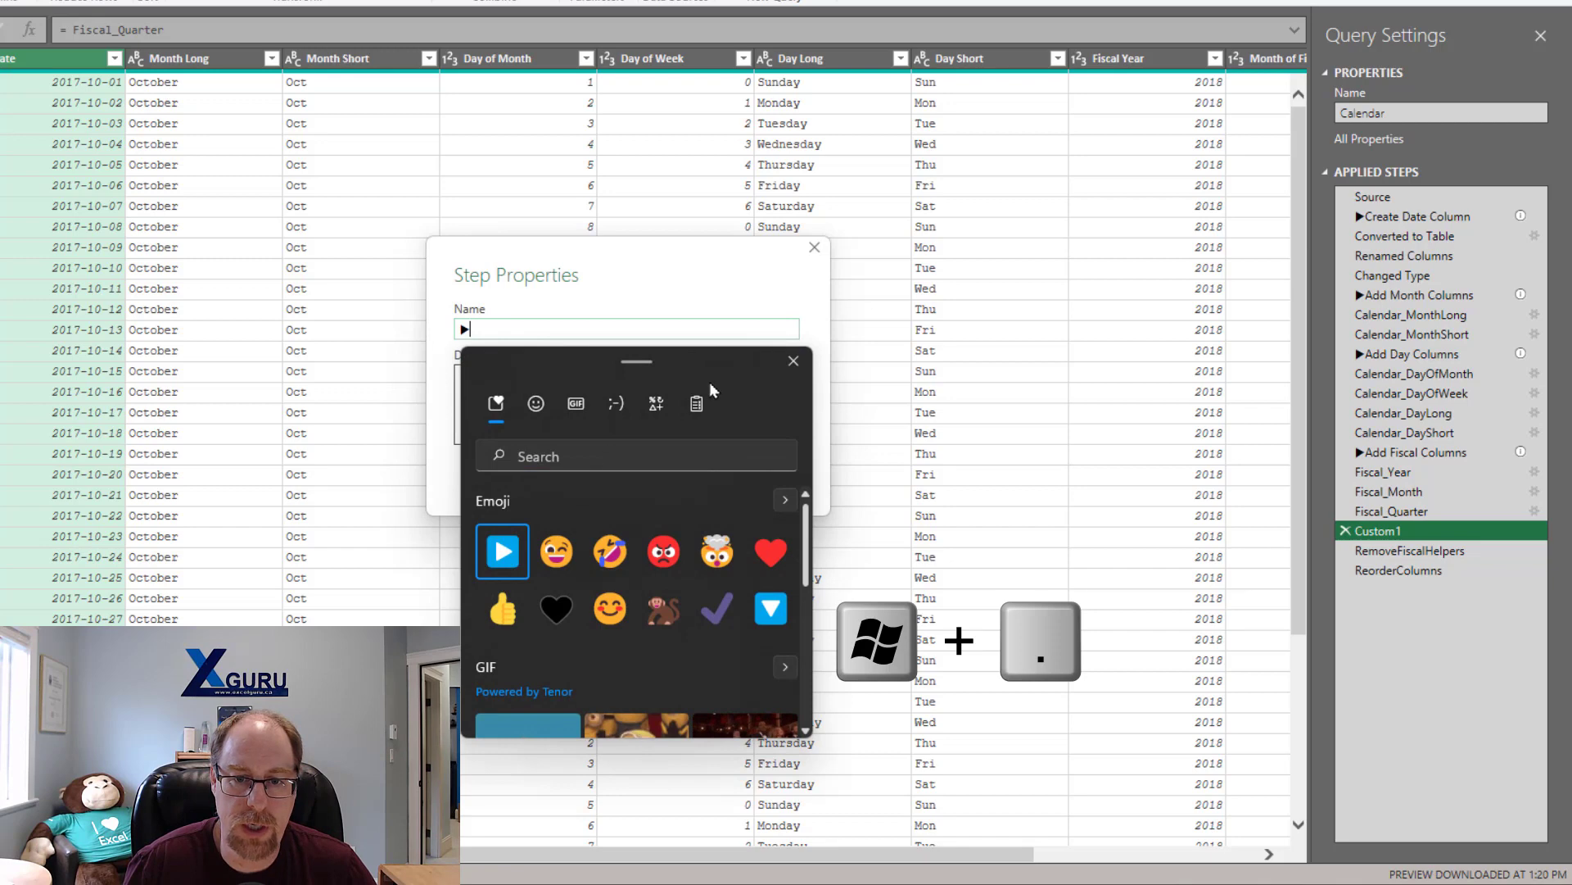
pyautogui.moveTo(696, 405)
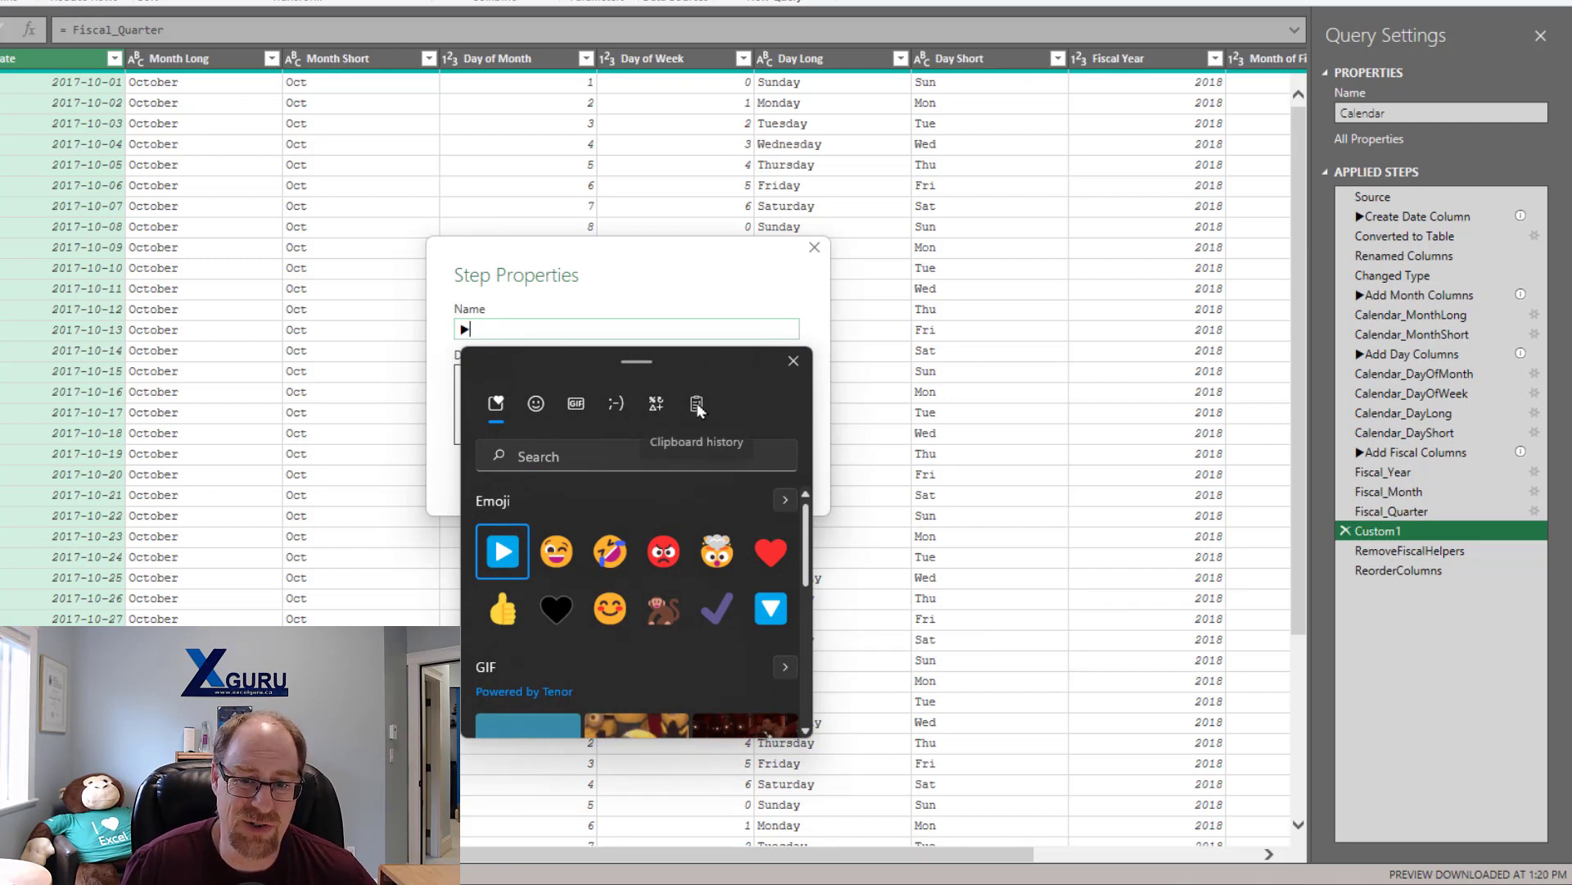
pyautogui.click(696, 403)
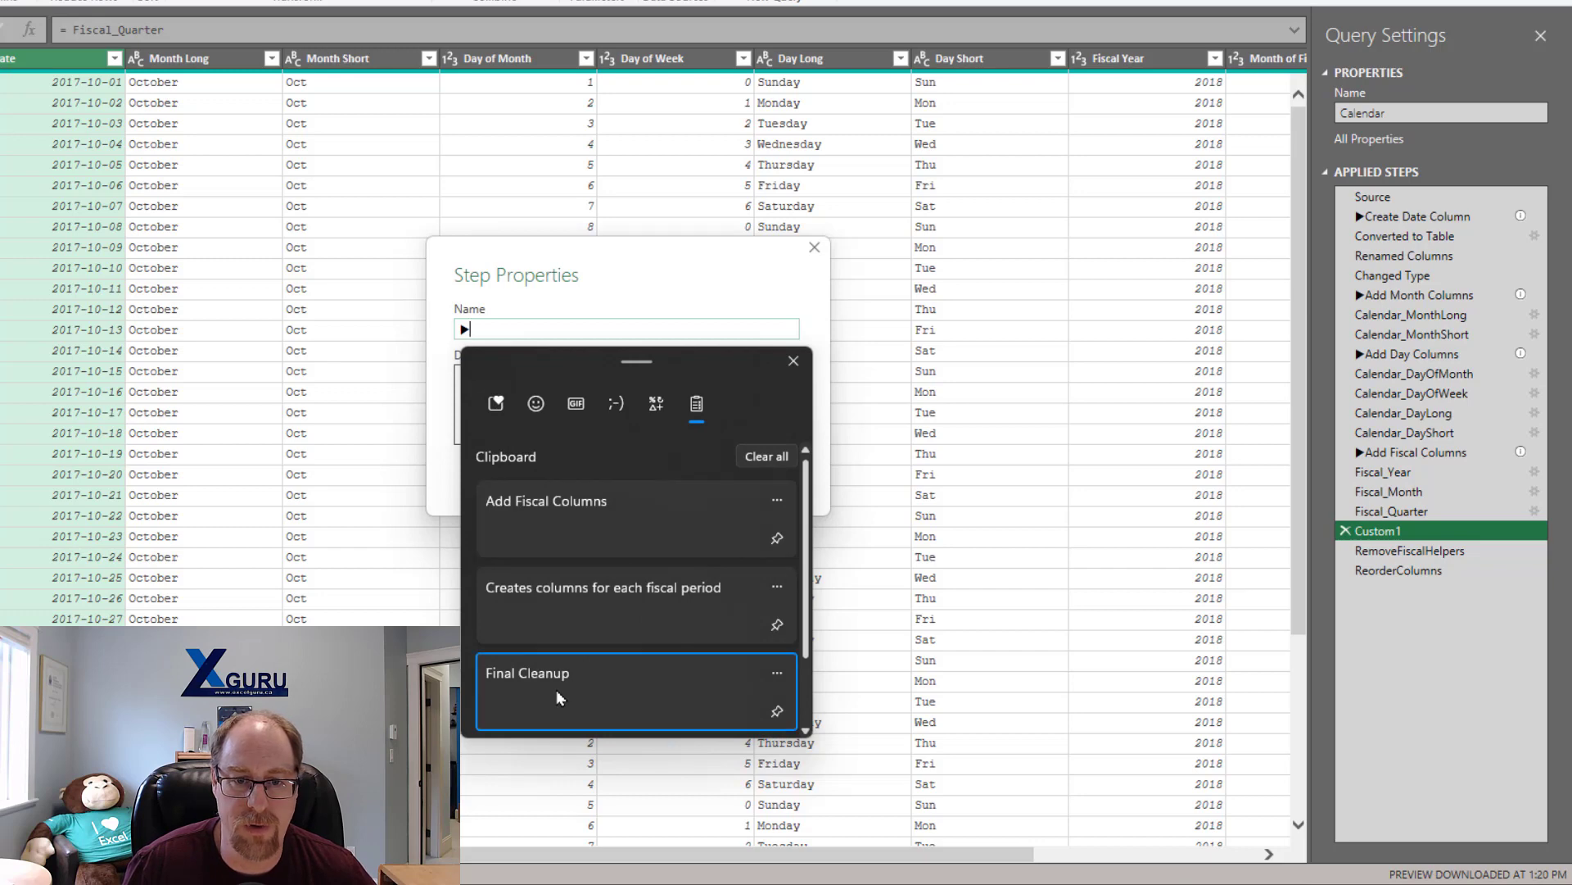
pyautogui.click(558, 691)
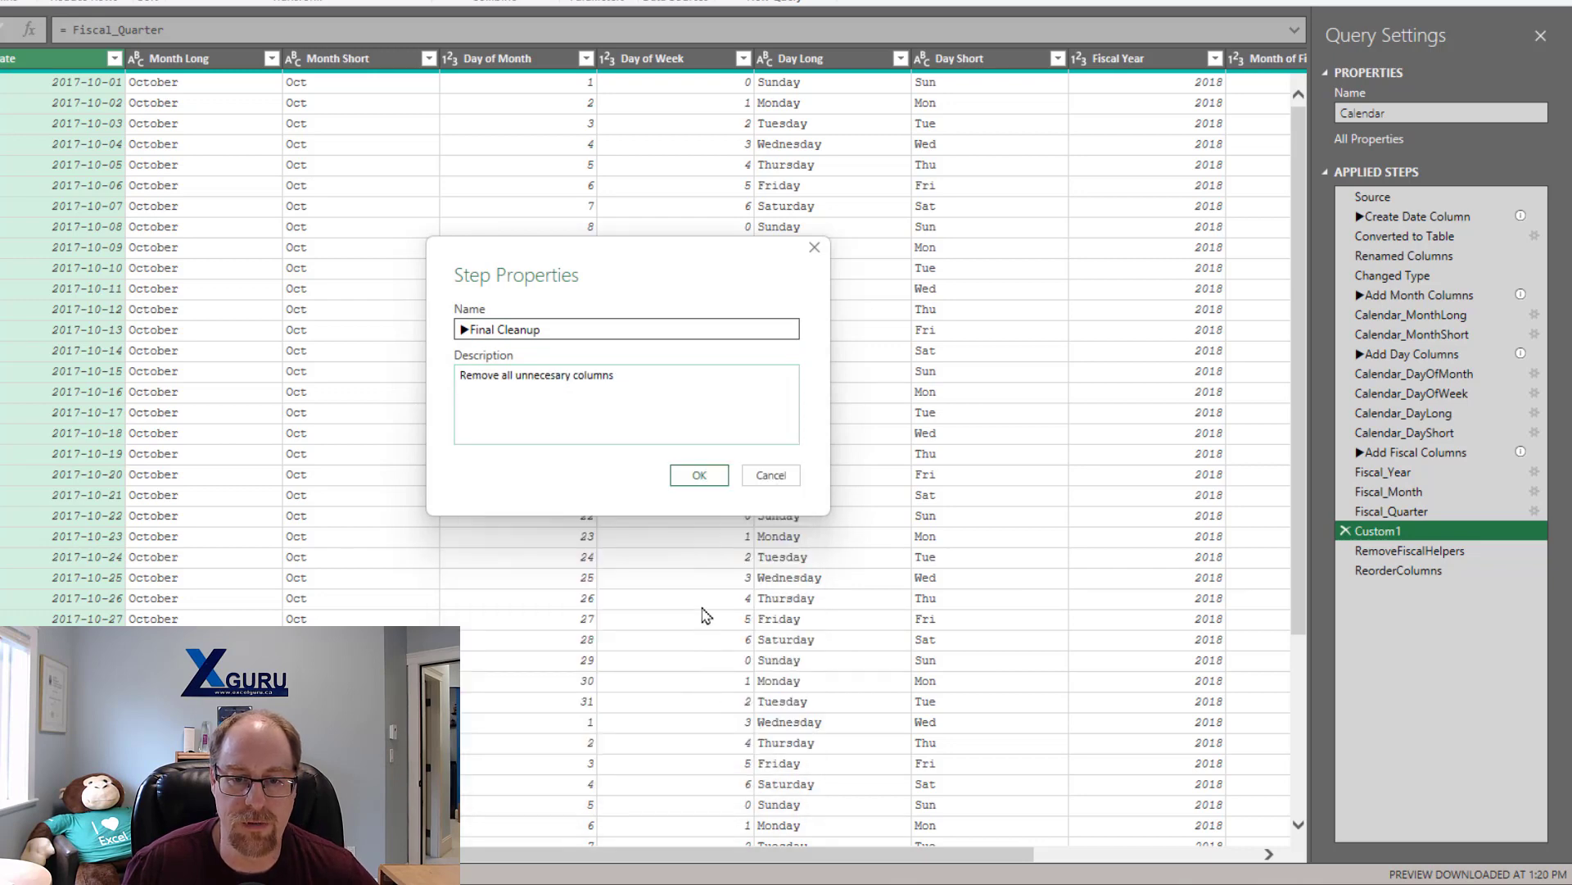
pyautogui.click(698, 475)
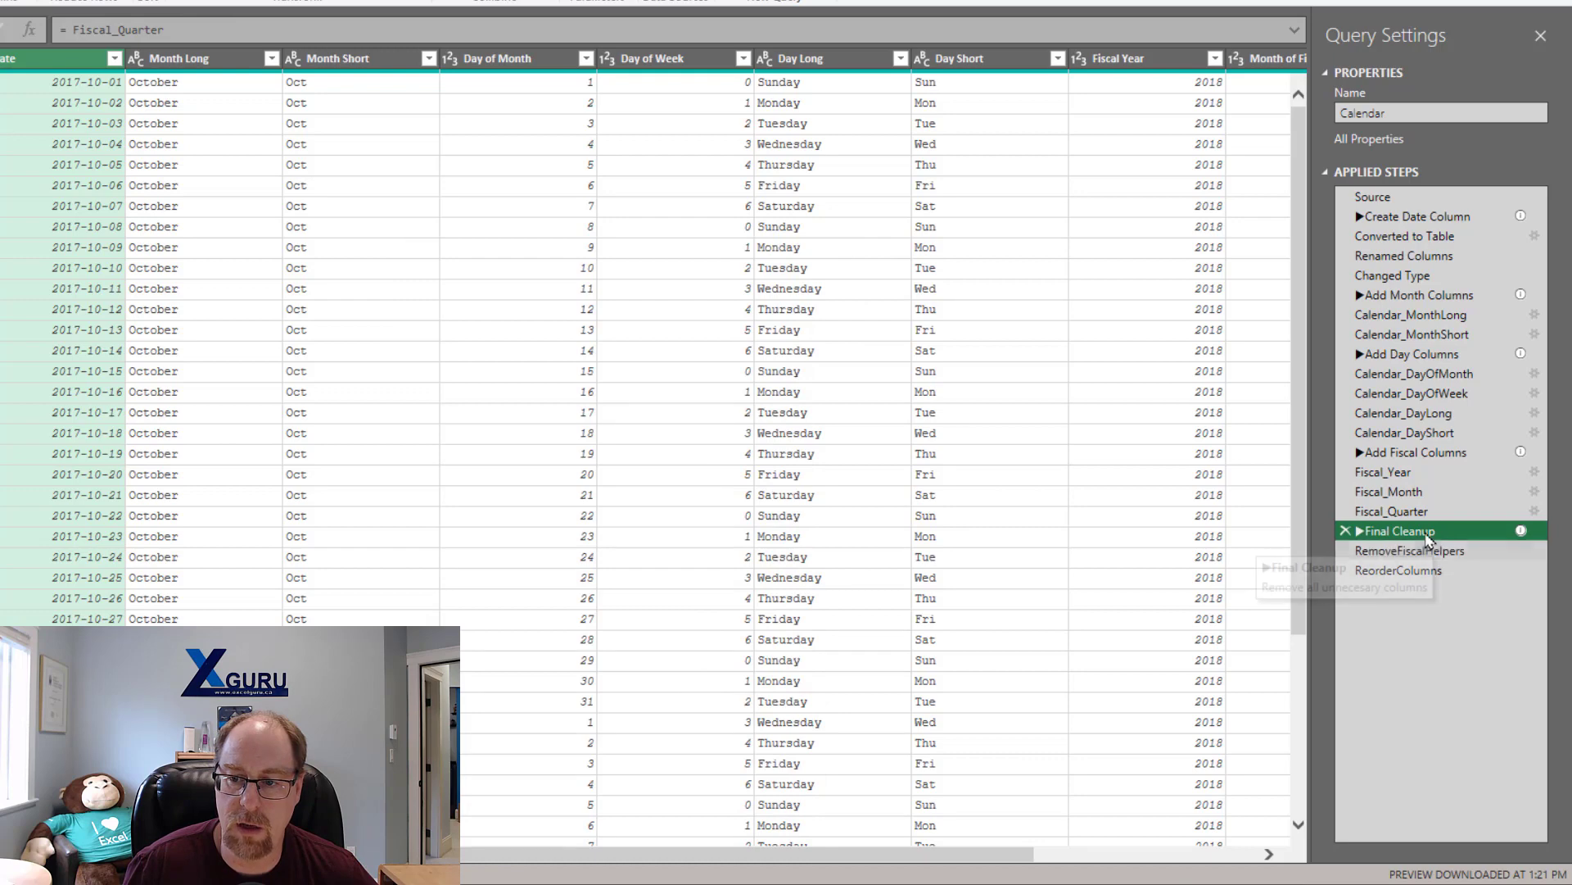
pyautogui.moveTo(1427, 531)
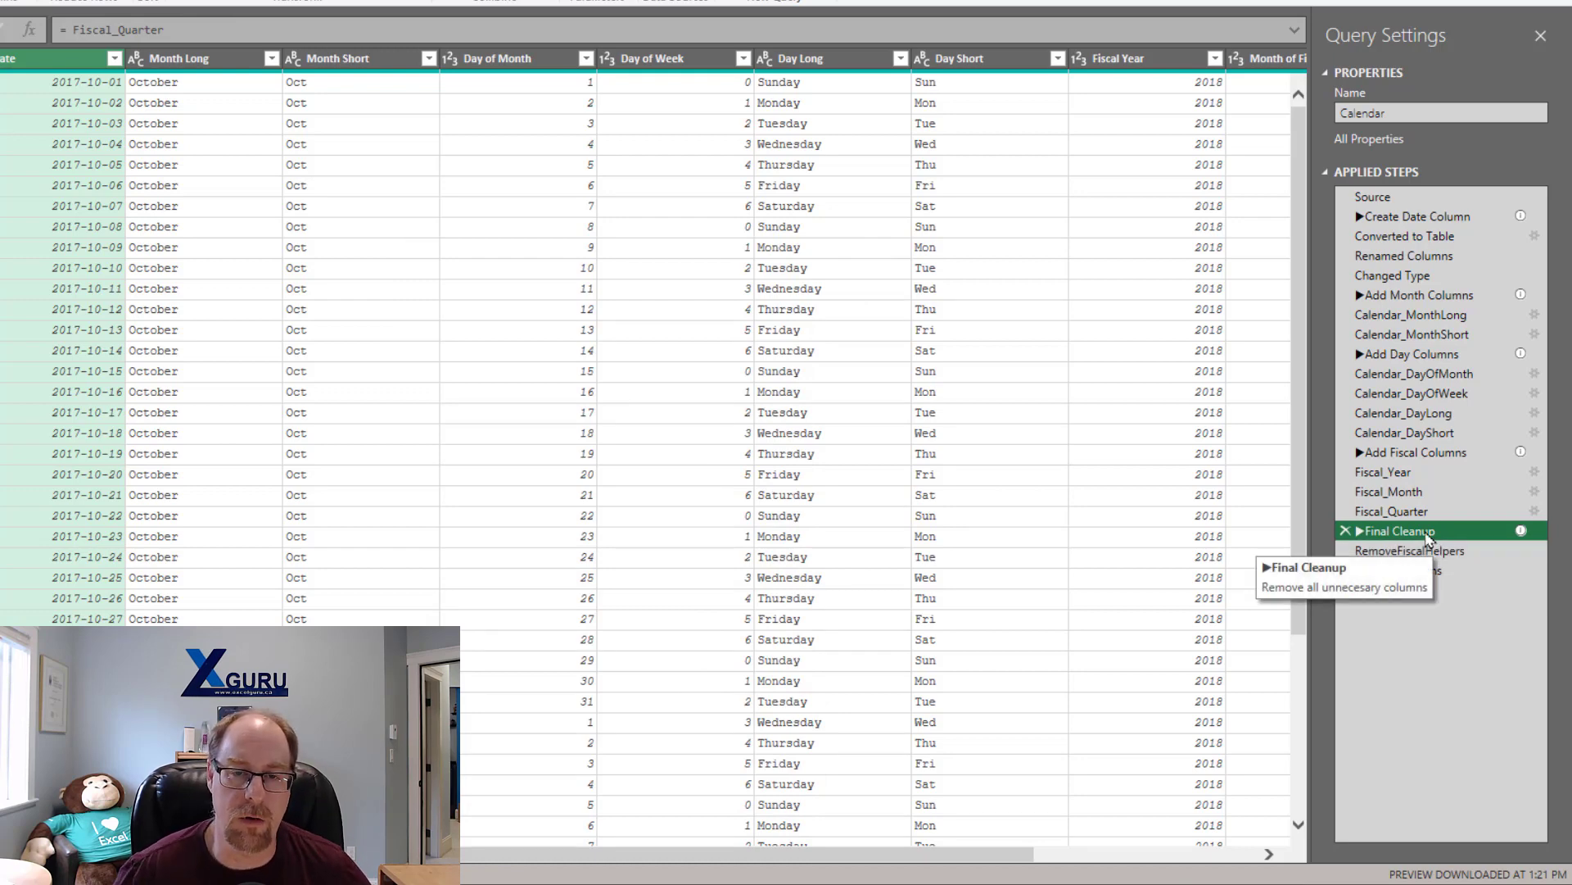